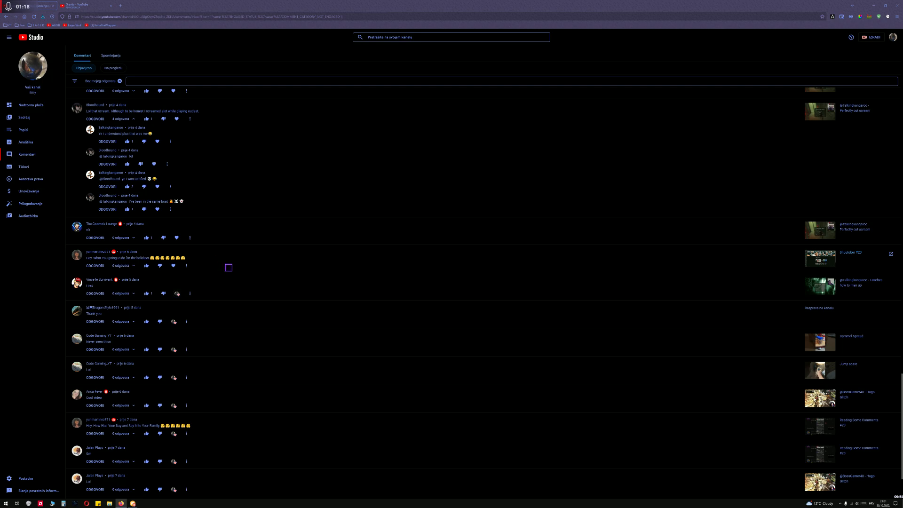
mouse_move(167, 267)
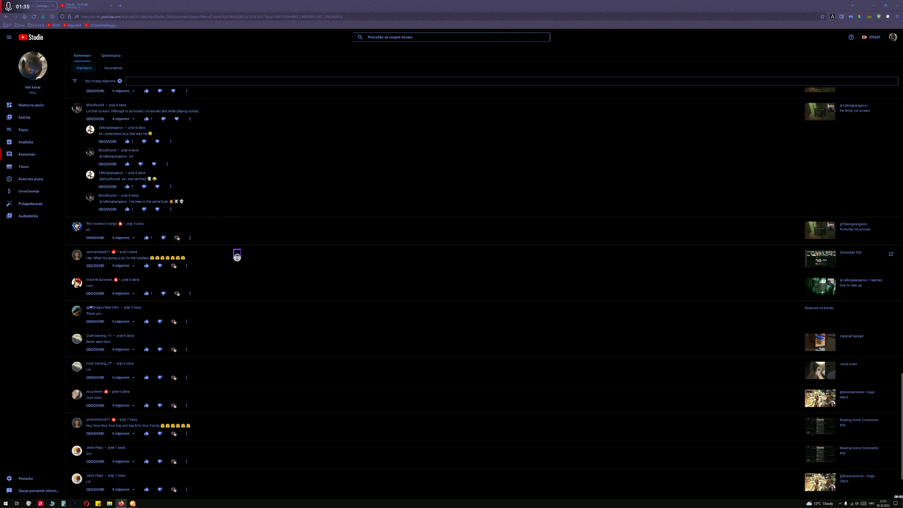
Scroll up the channel comments list, hearting older unhearted viewer comments.
scroll("up", 3)
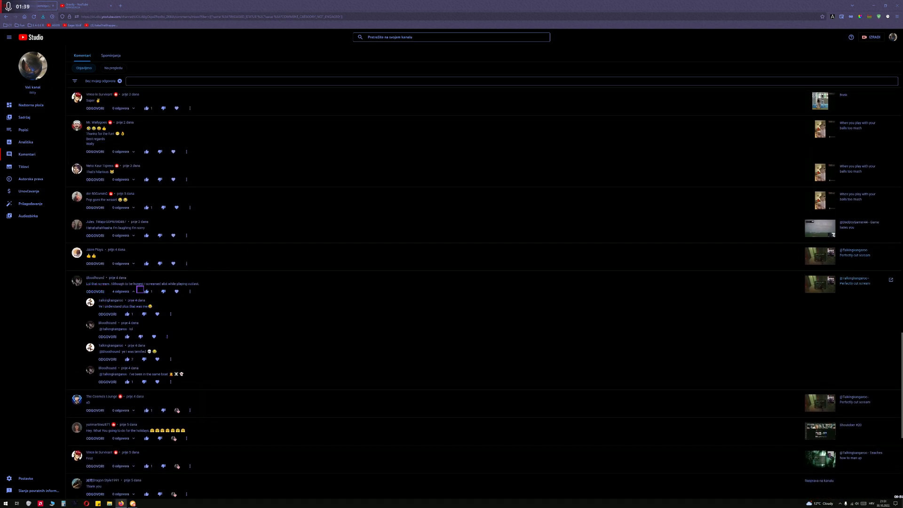
scroll("up", 3)
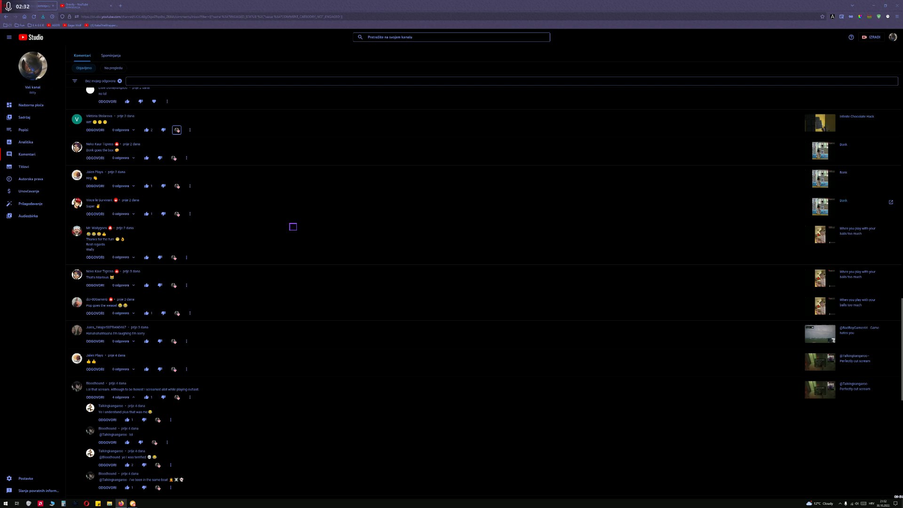
Heart more recent comments, including those on the Infinite Chocolate Hack video.
scroll("up", 3)
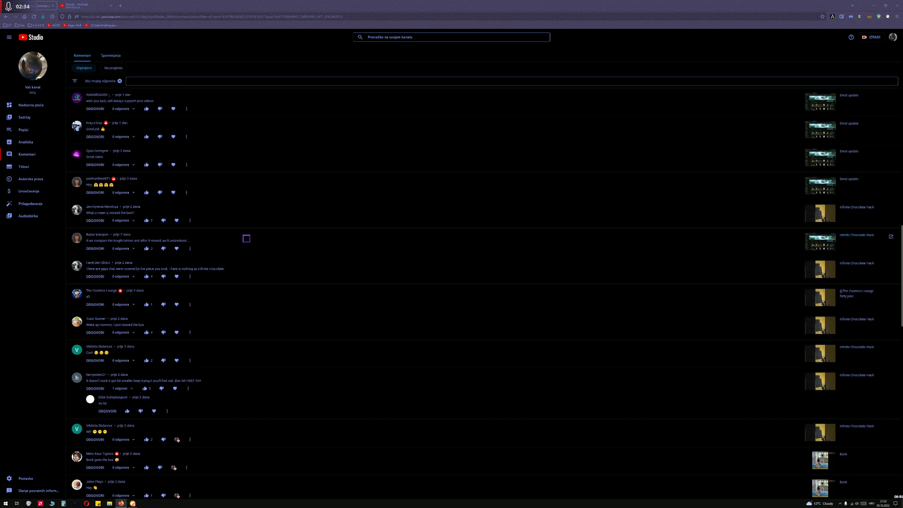
scroll("up", 3)
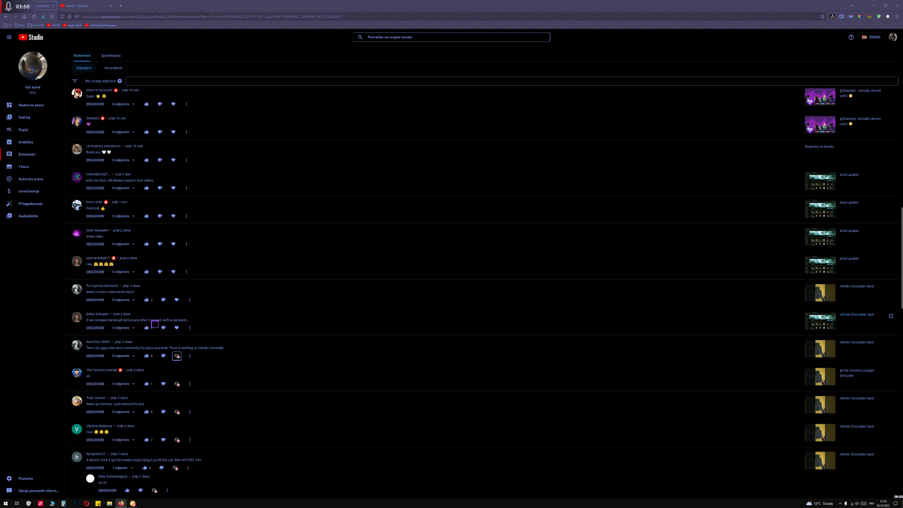
Heart the newest comments, including ten-hour-old ones and those on the Small update video.
left_click(146, 328)
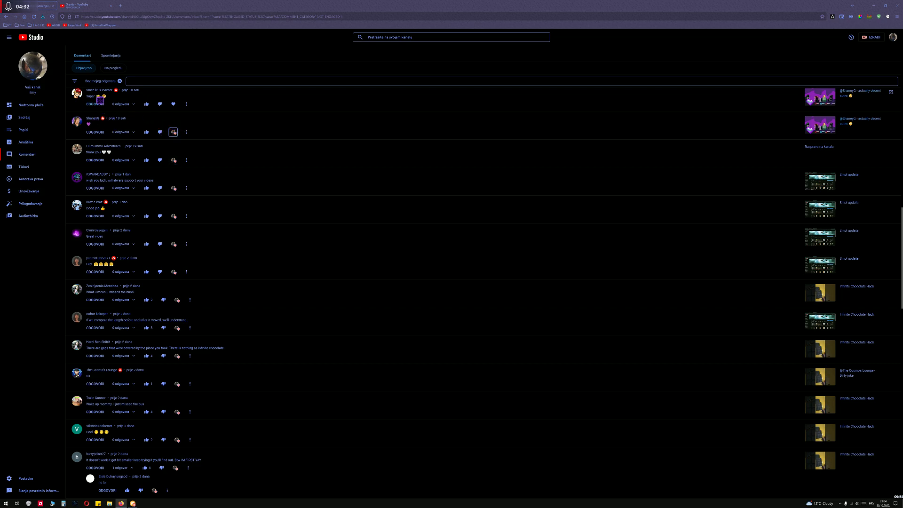
scroll("down", 3)
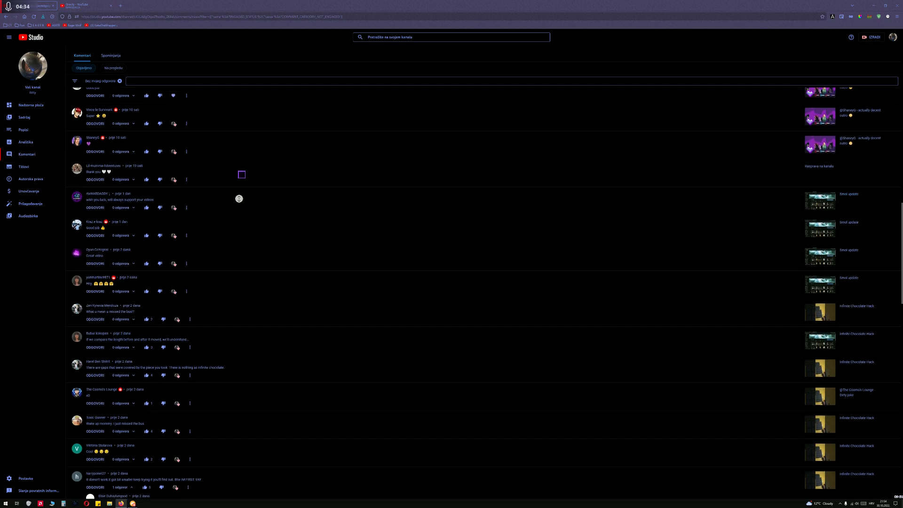
Heart the comments from about five hours ago, including one thread reply.
scroll("up", 3)
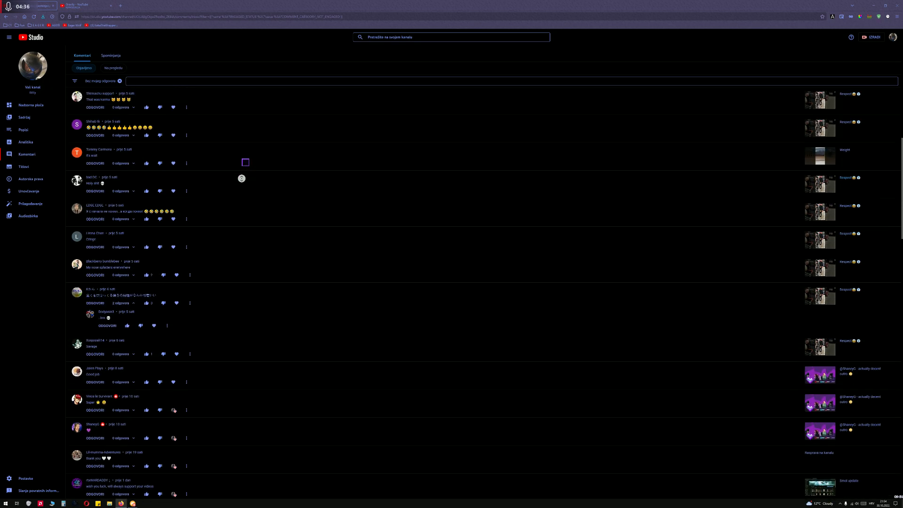
scroll("up", 3)
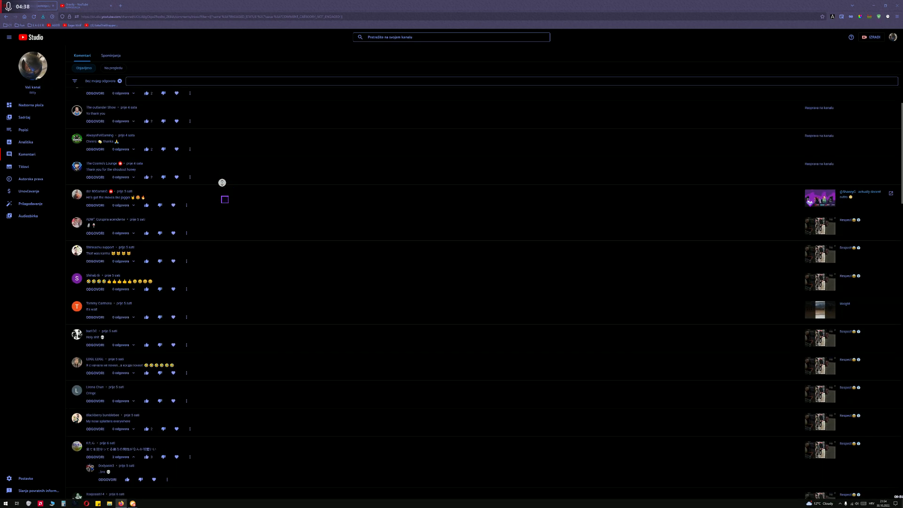
scroll("up", 3)
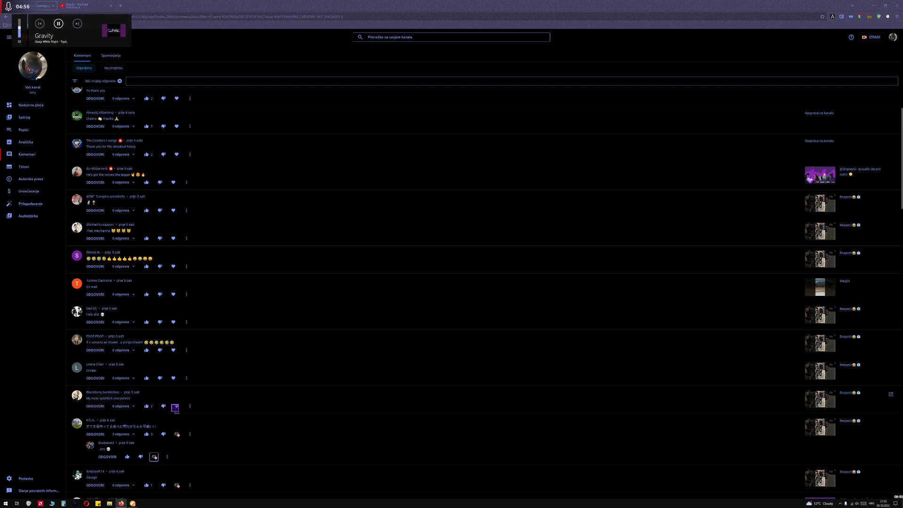
Heart the top published comments from about one to five hours ago.
left_click(58, 24)
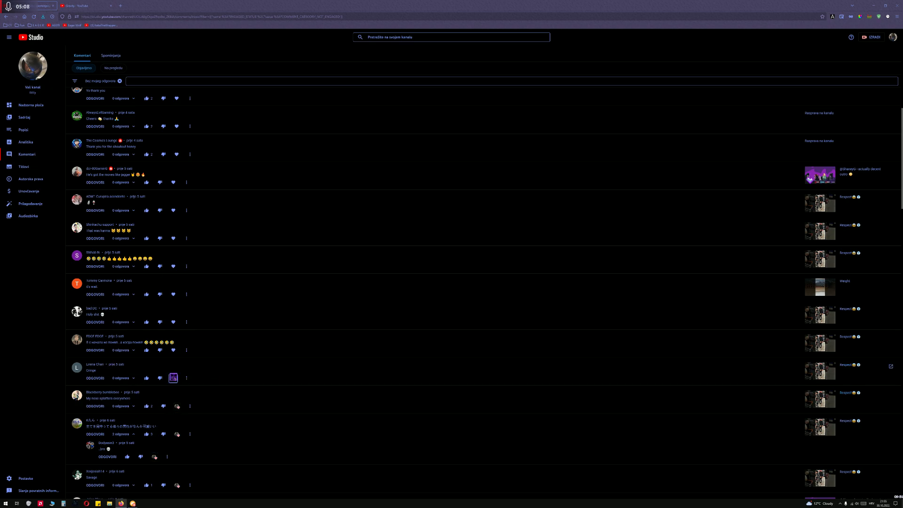
left_click(172, 378)
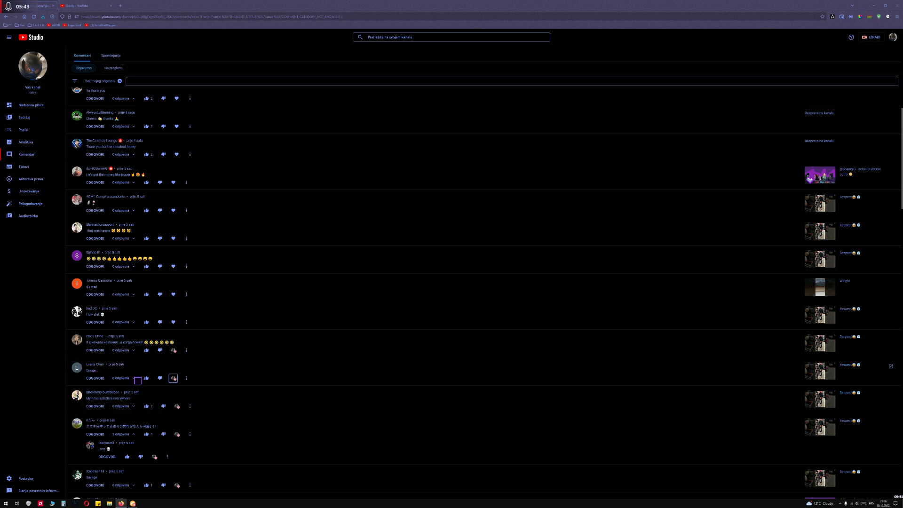
mouse_move(234, 356)
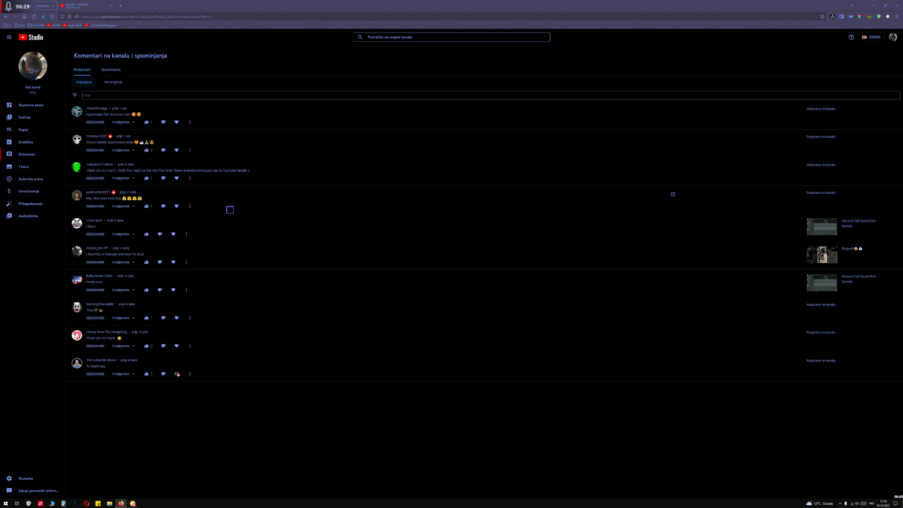
scroll("down", 3)
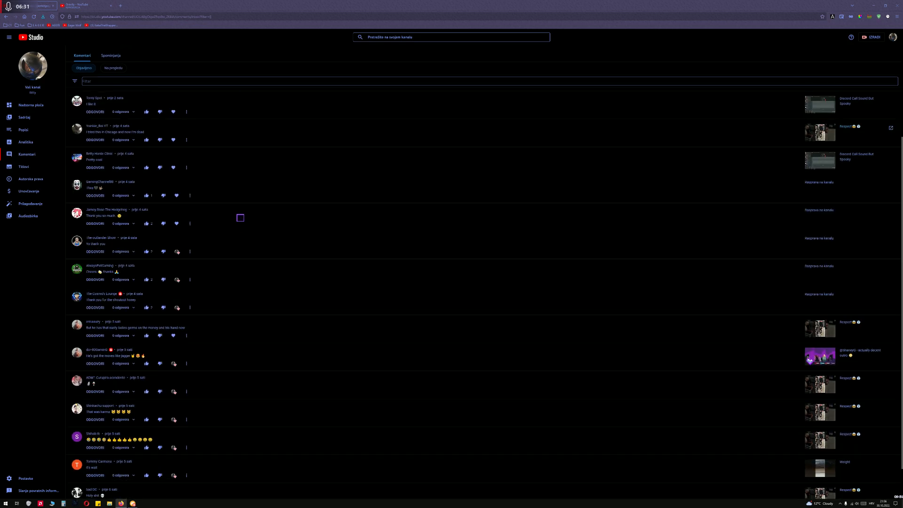
scroll("up", 3)
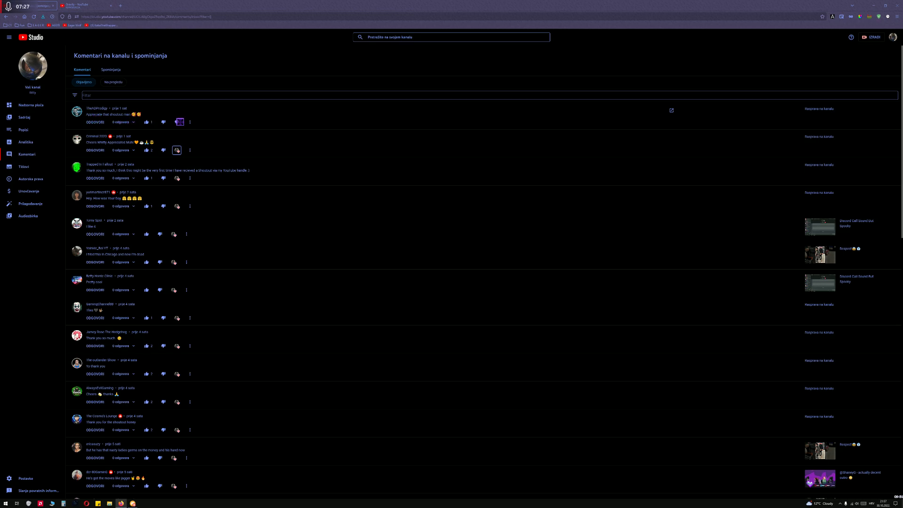
Heart day-old comments and thread replies further down, then return to the top.
scroll("down", 3)
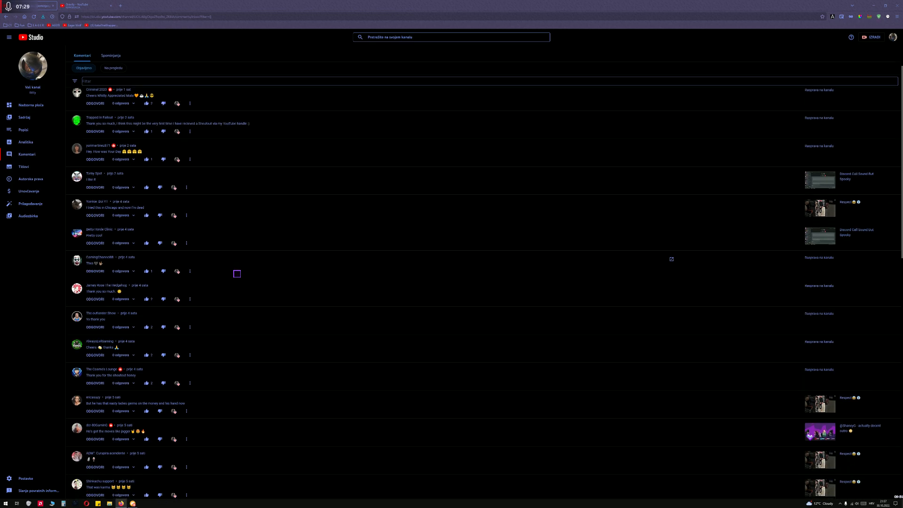
scroll("down", 3)
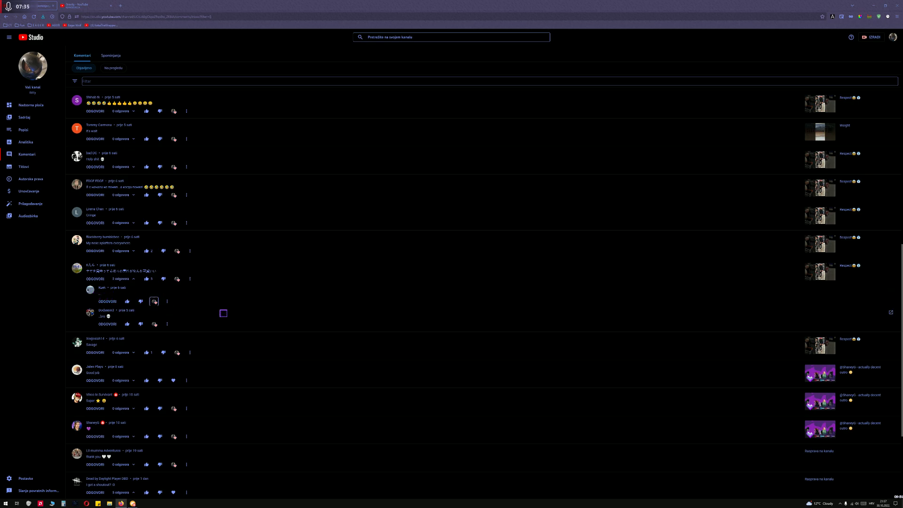
scroll("down", 3)
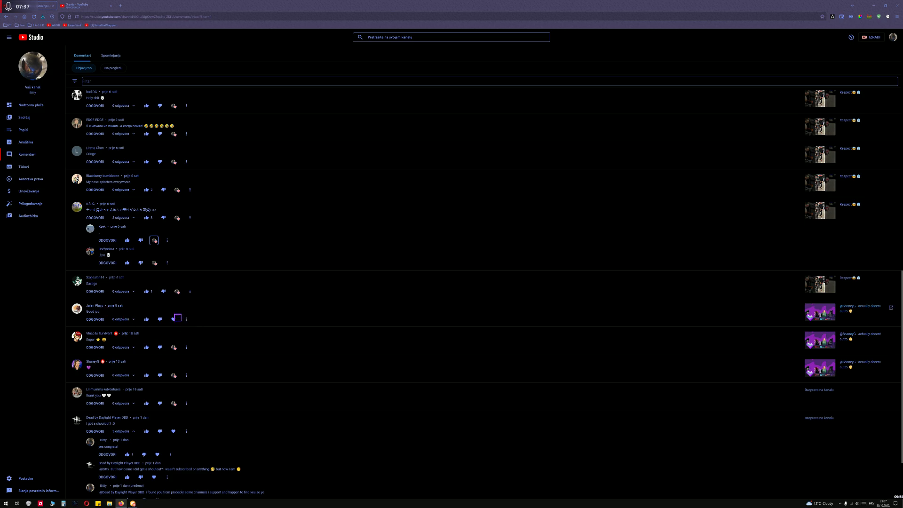
scroll("down", 3)
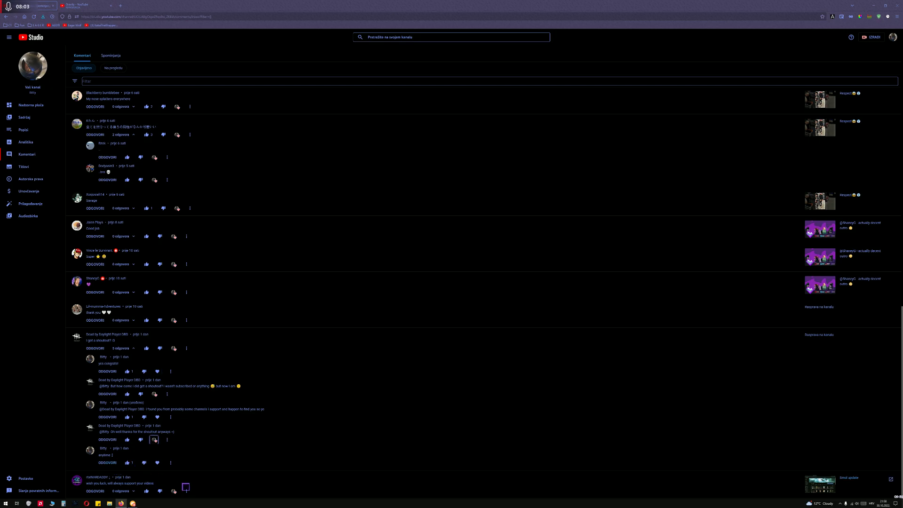
scroll("up", 3)
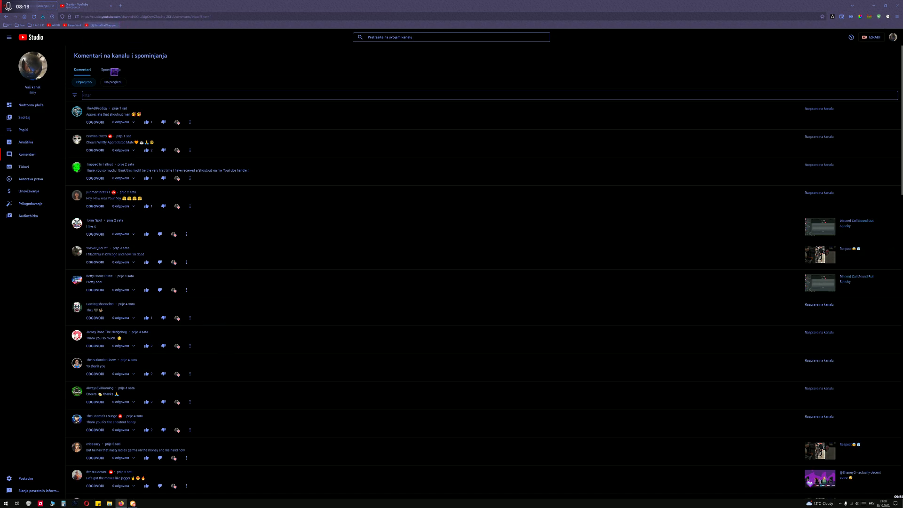
Browse the Spominjanja (Mentions) tab, then go to the Sadržaj (Content) video list.
left_click(110, 69)
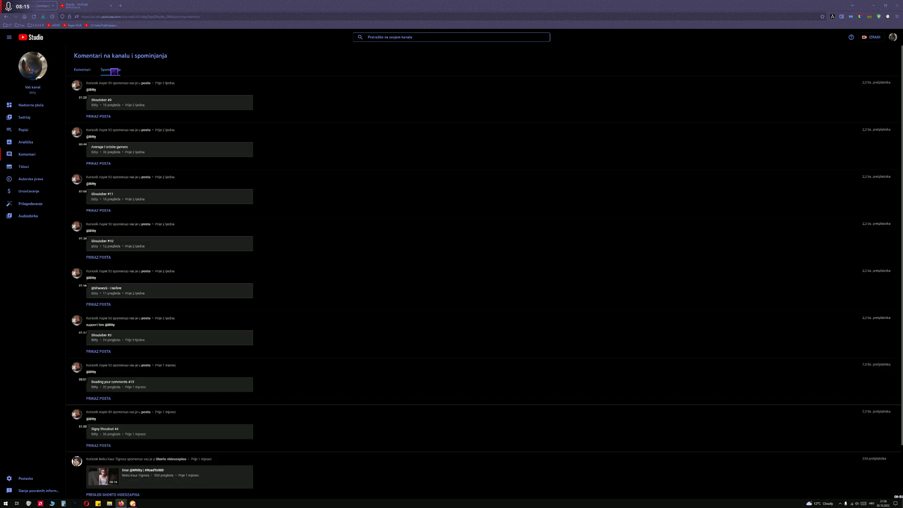
scroll("down", 3)
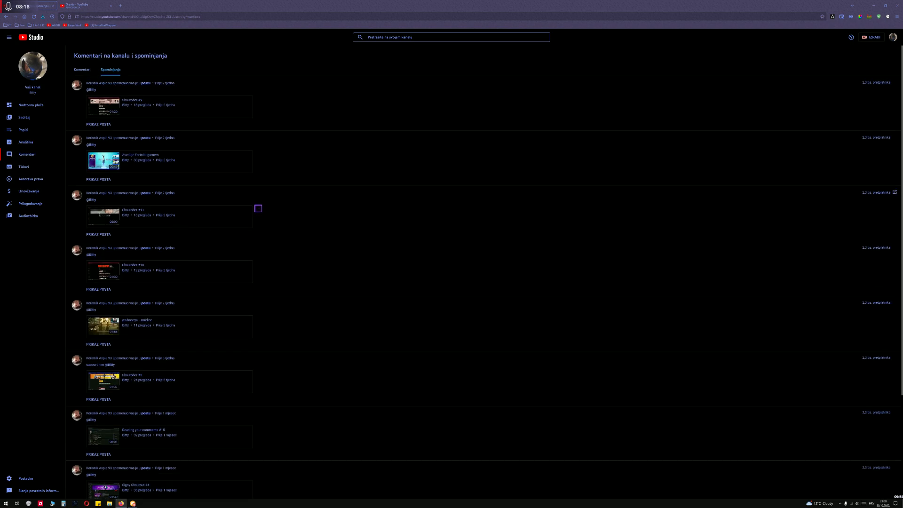
mouse_move(148, 163)
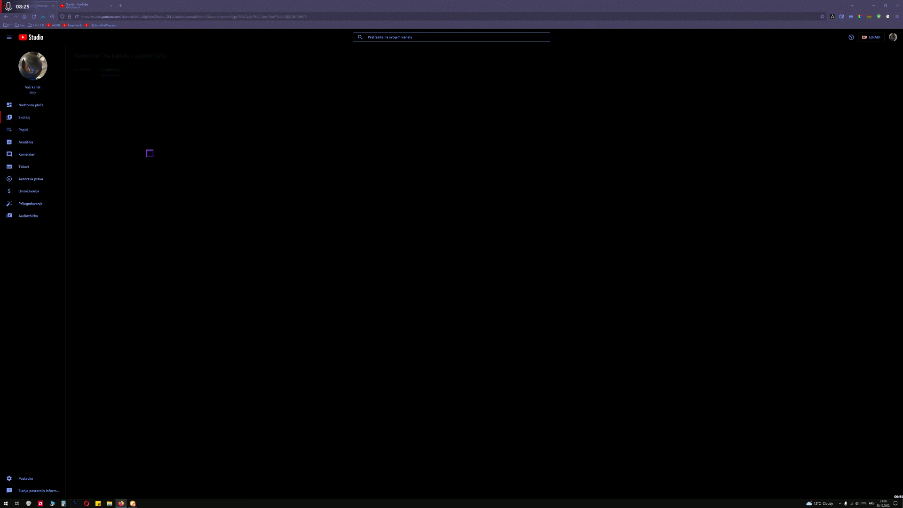
left_click(23, 118)
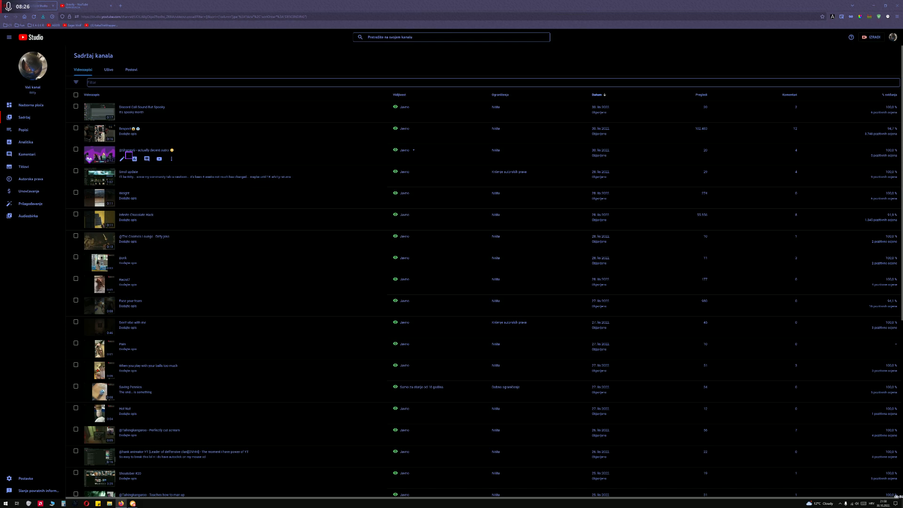